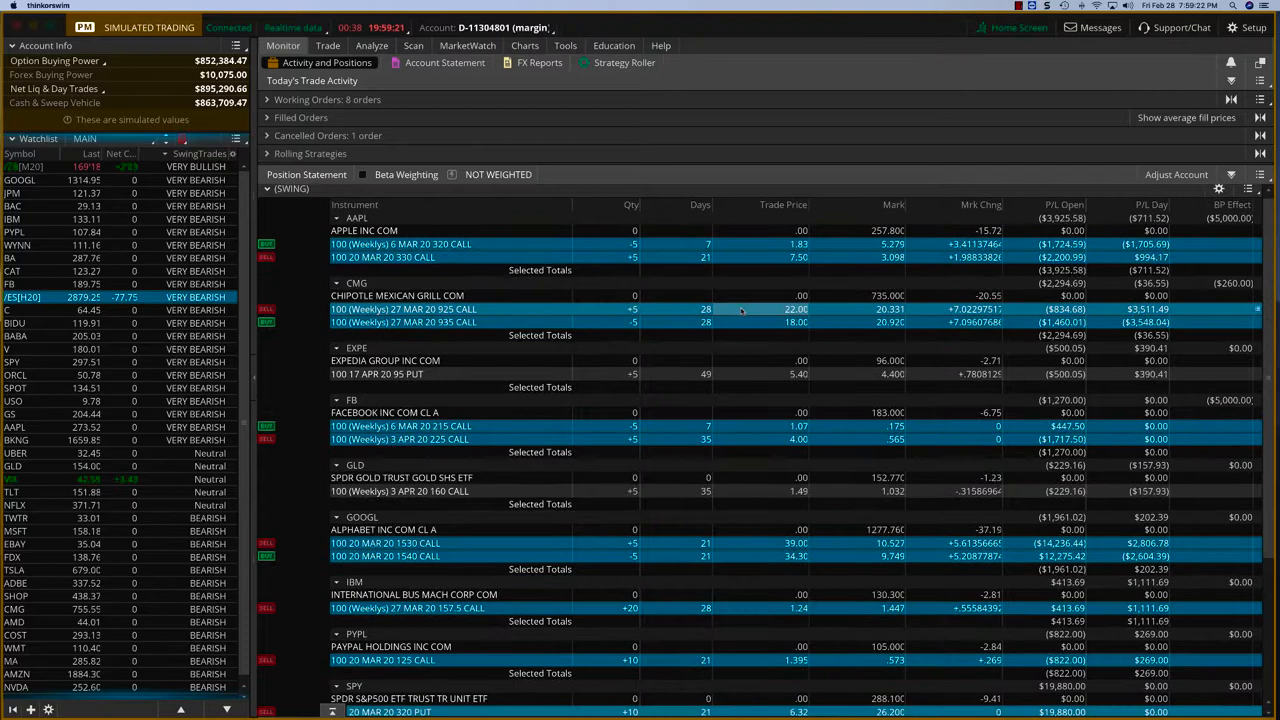
View the futures price chart and choose a chart time frame.
{"action": "scroll", "scroll_direction": "down", "scroll_amount": 3}
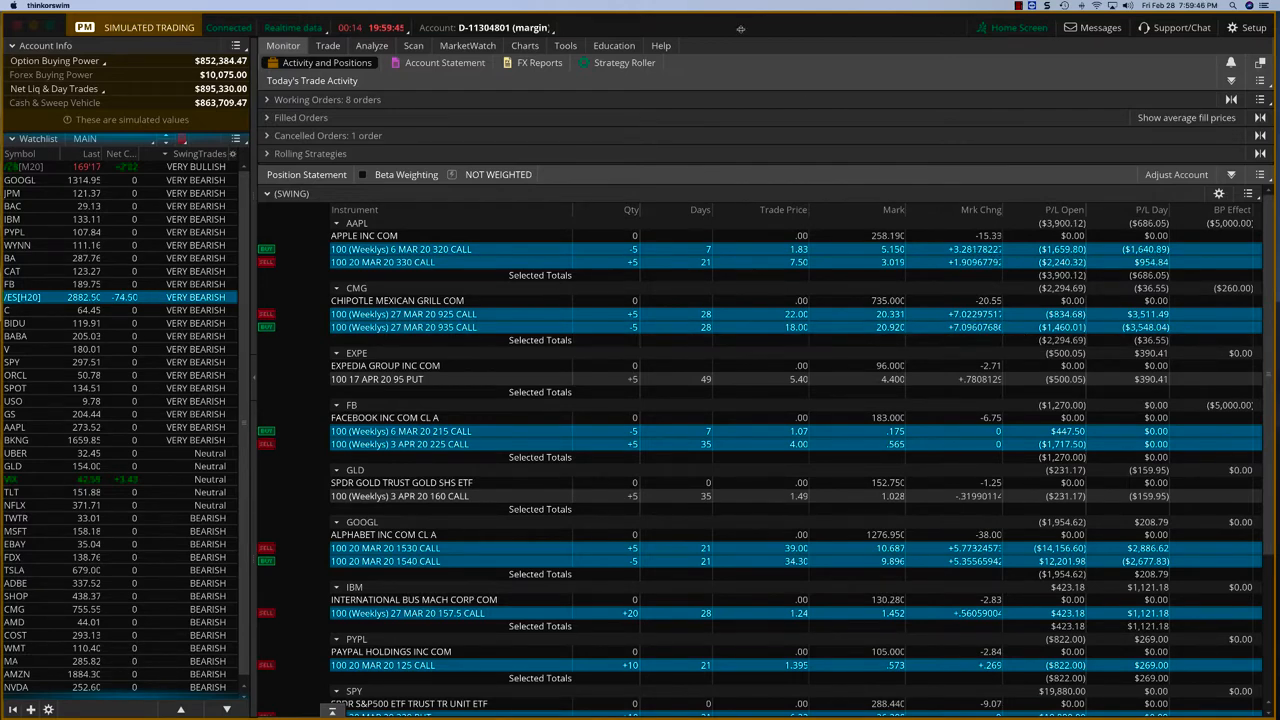
{"action": "left_click", "coordinate": [524, 44]}
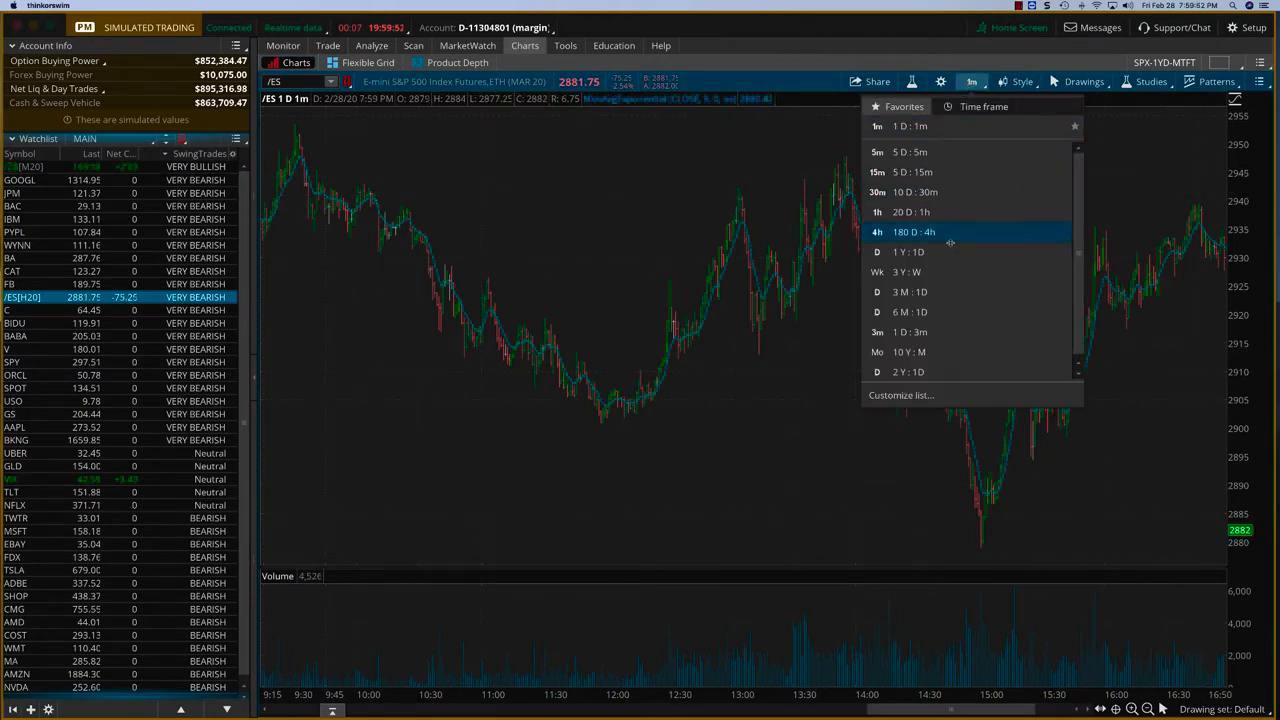
{"action": "left_click", "coordinate": [908, 232]}
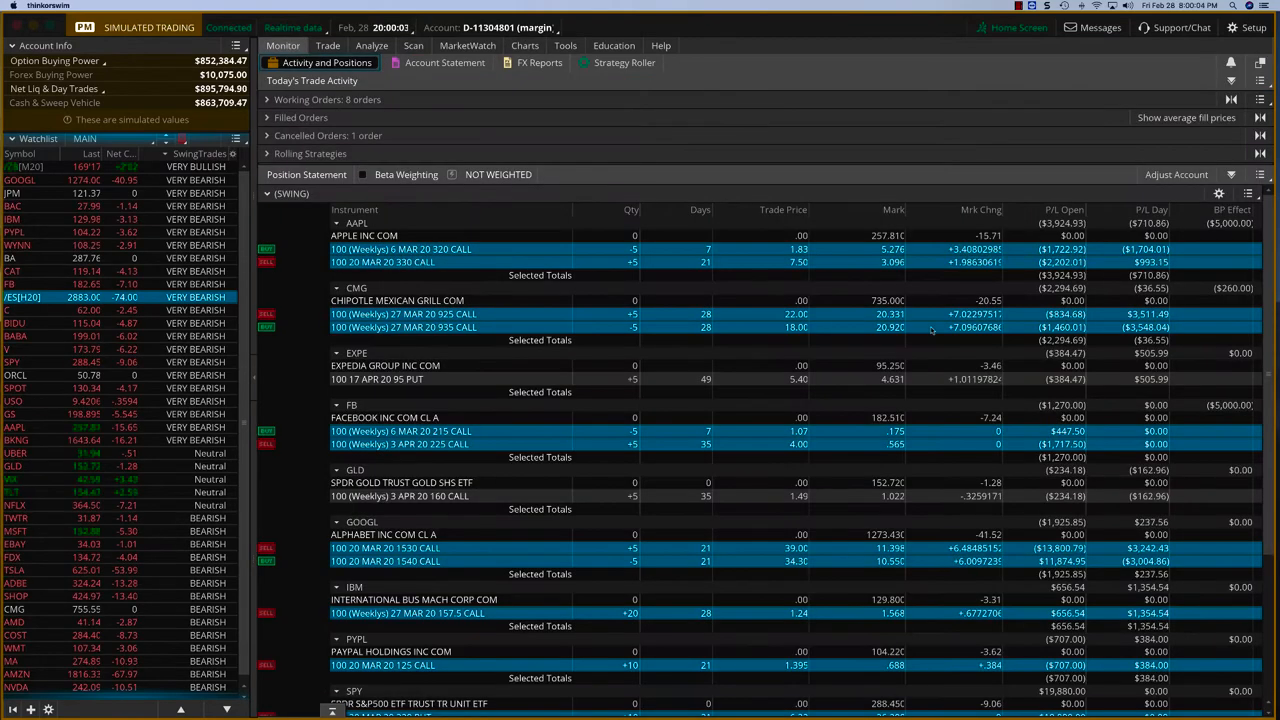
Load the working SELL -10 SPY 20 MAR 20 320 PUT order via Cancel/replace.
{"action": "scroll", "scroll_direction": "down", "scroll_amount": 3}
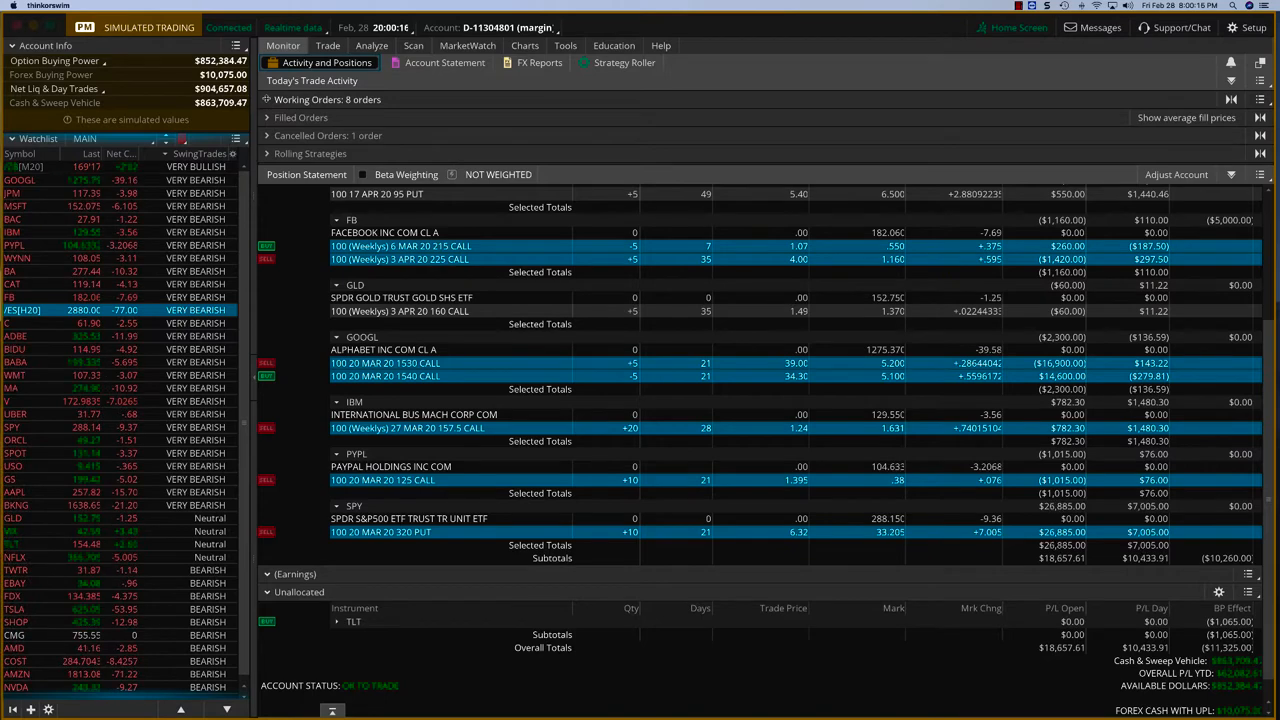
{"action": "left_click", "coordinate": [328, 100]}
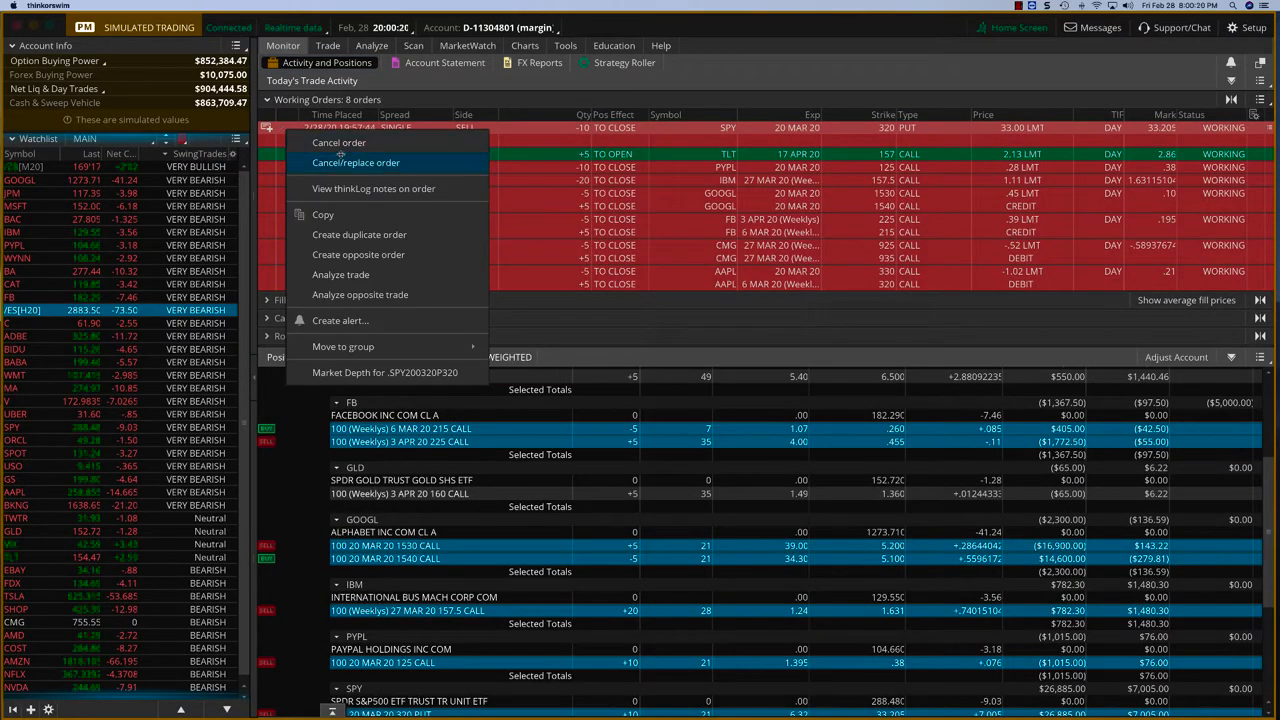
{"action": "left_click", "coordinate": [356, 162]}
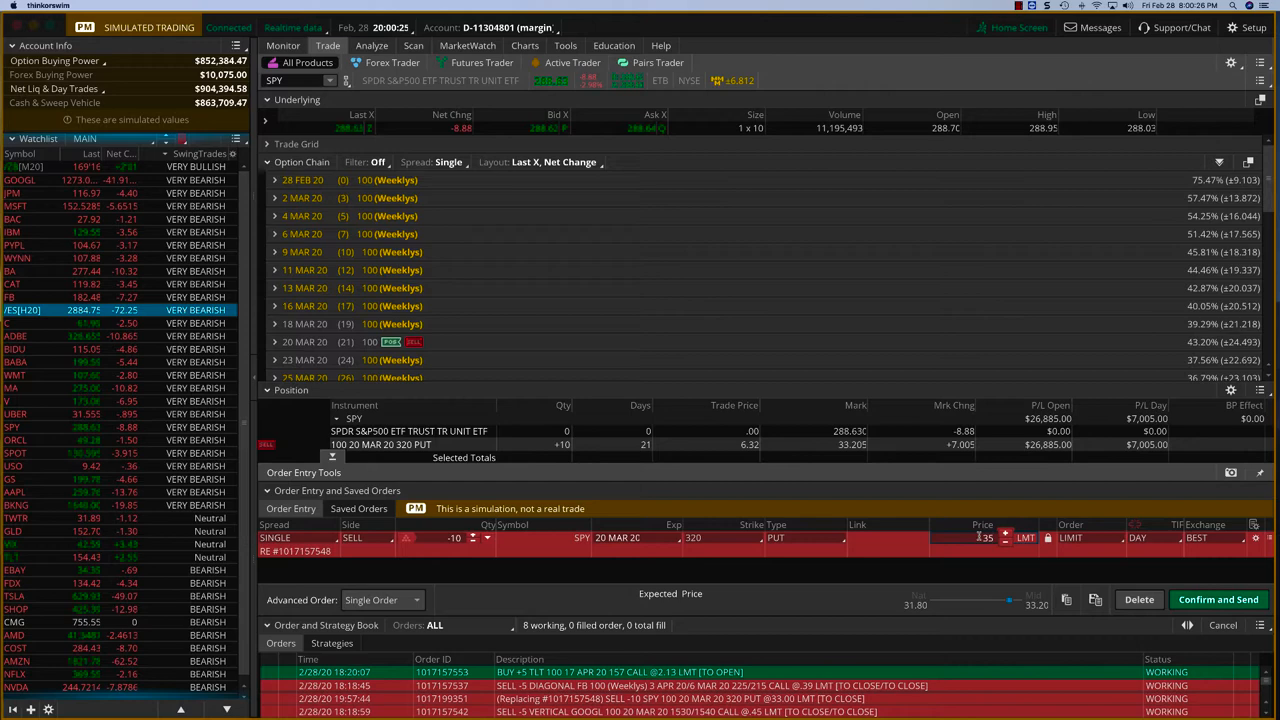
Confirm and send the replacement limit sell order for the ten SPY 320 puts.
{"action": "left_click", "coordinate": [1216, 600]}
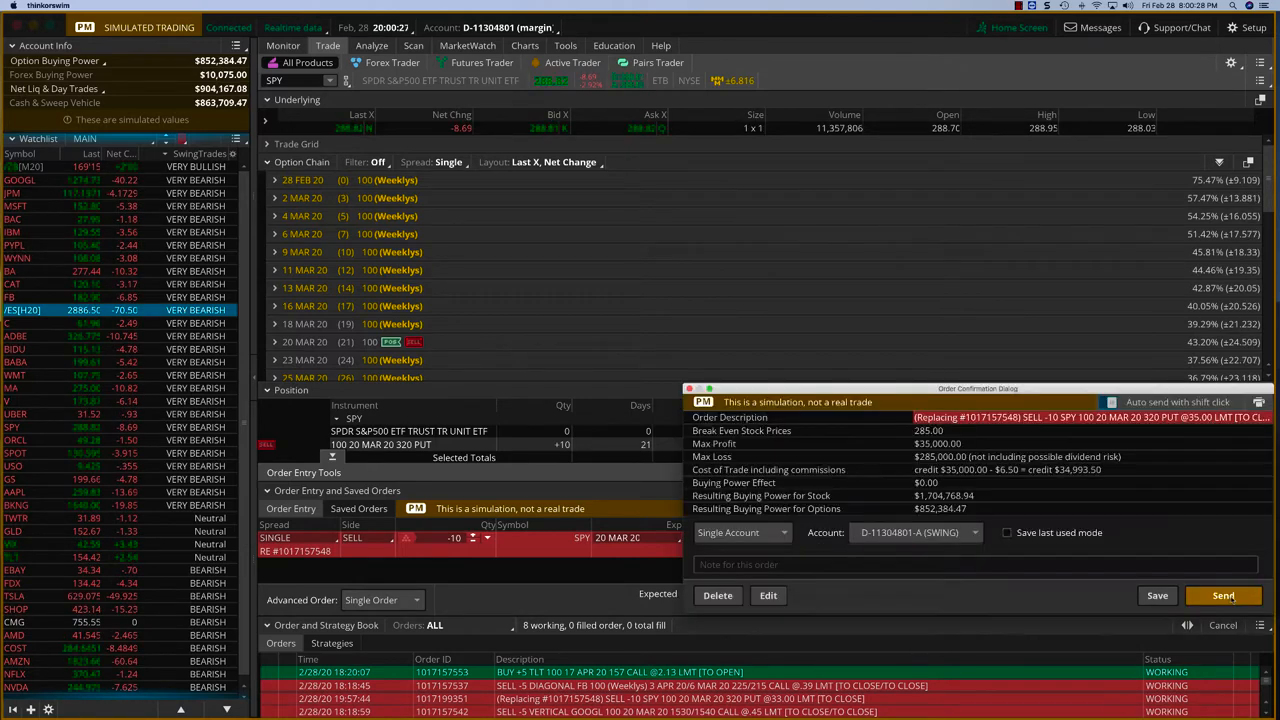
{"action": "left_click", "coordinate": [1224, 596]}
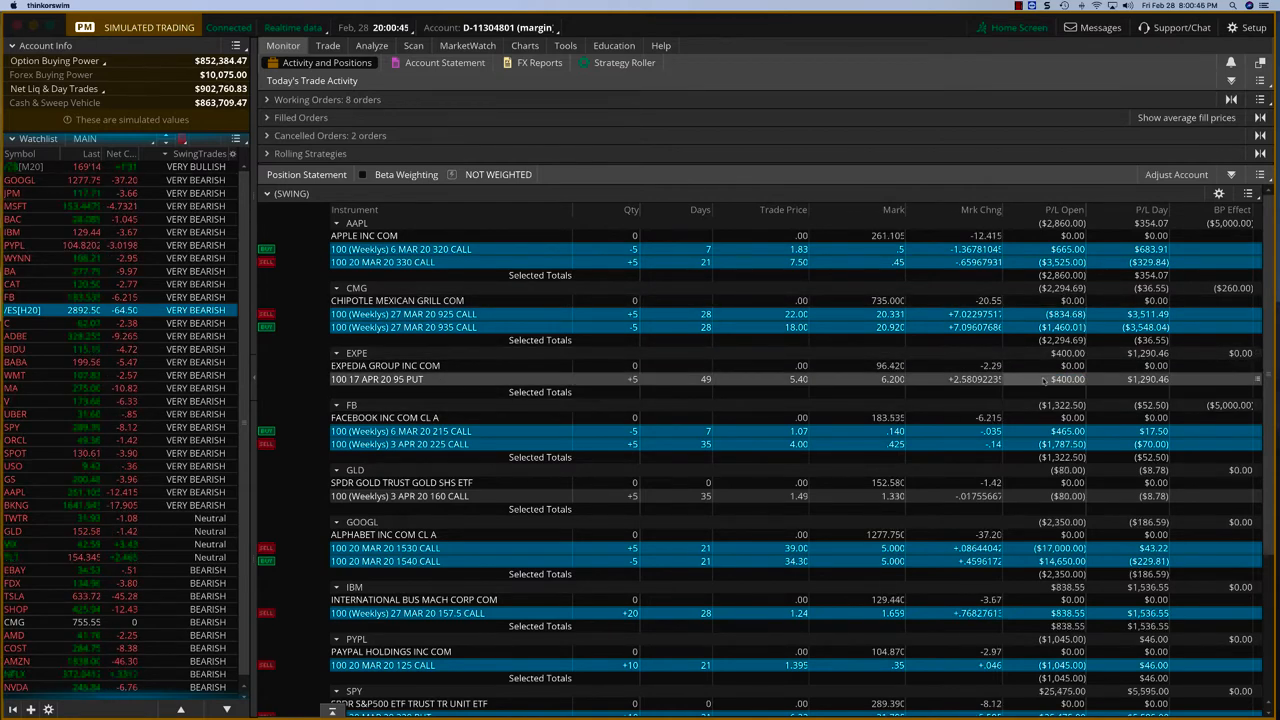
{"action": "mouse_move", "coordinate": [1030, 408]}
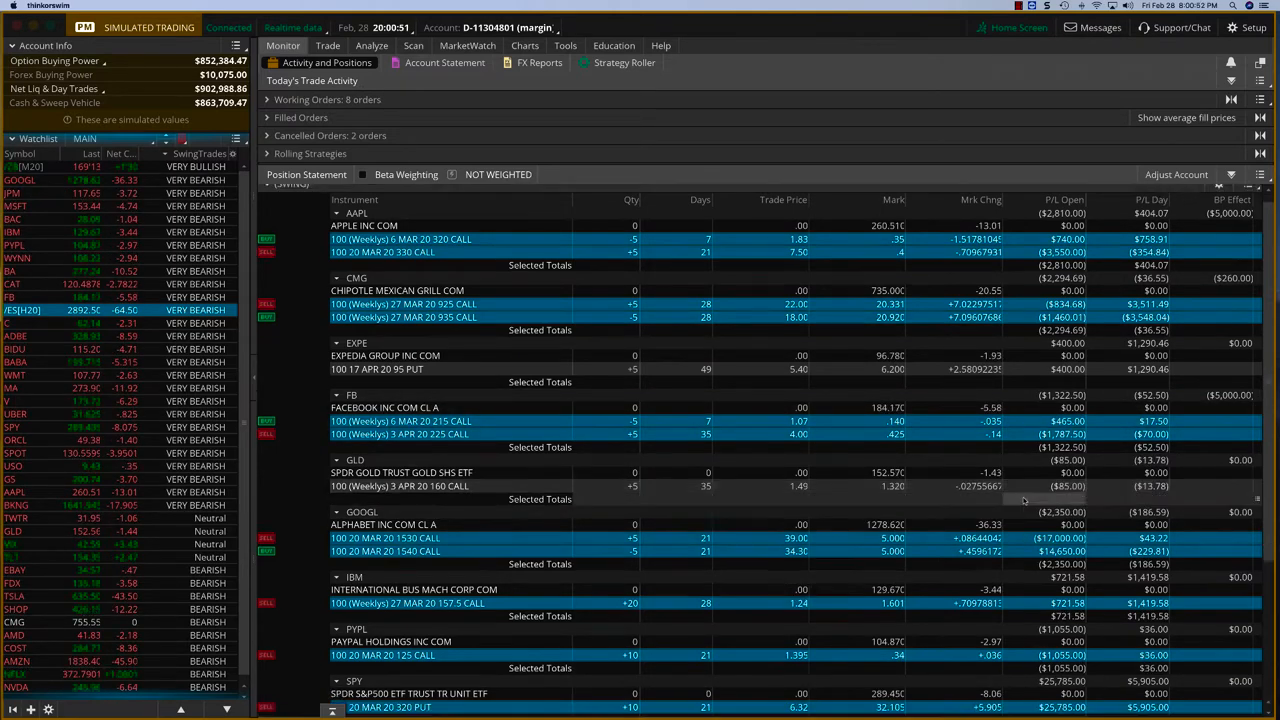
Expand Working Orders on the Monitor tab to list the orders still working.
{"action": "scroll", "scroll_direction": "down", "scroll_amount": 3}
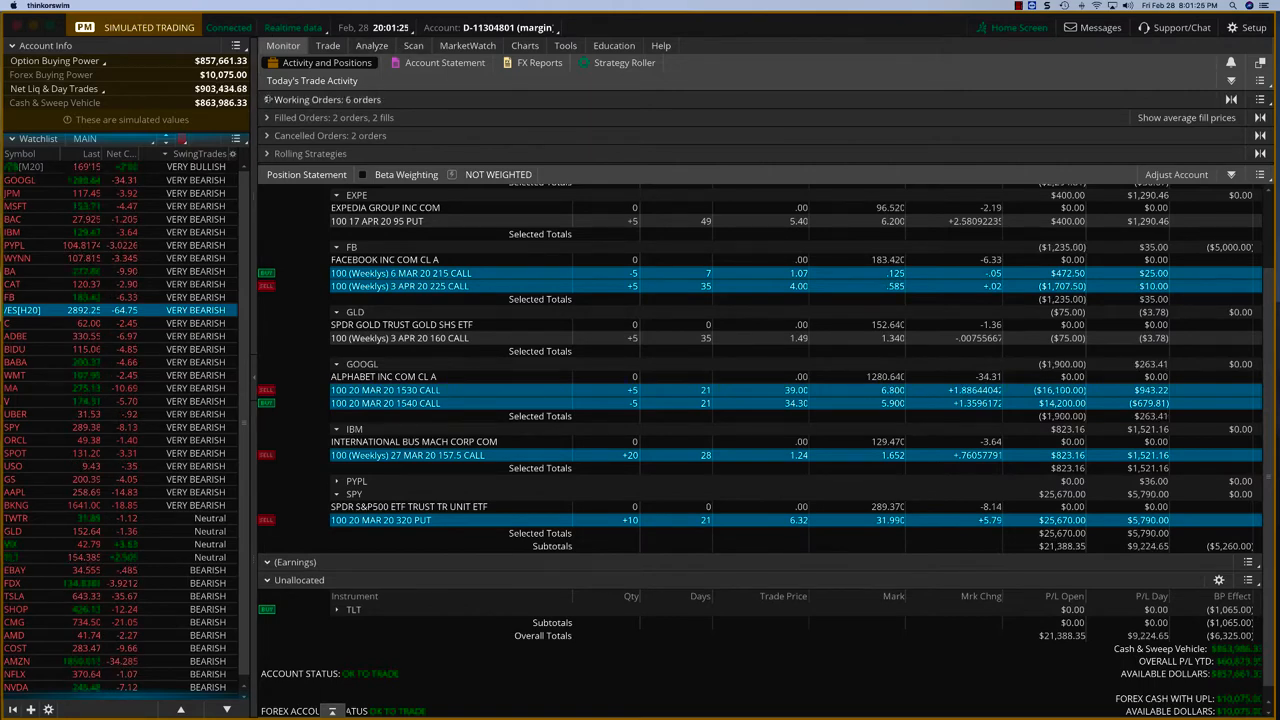
{"action": "left_click", "coordinate": [328, 100]}
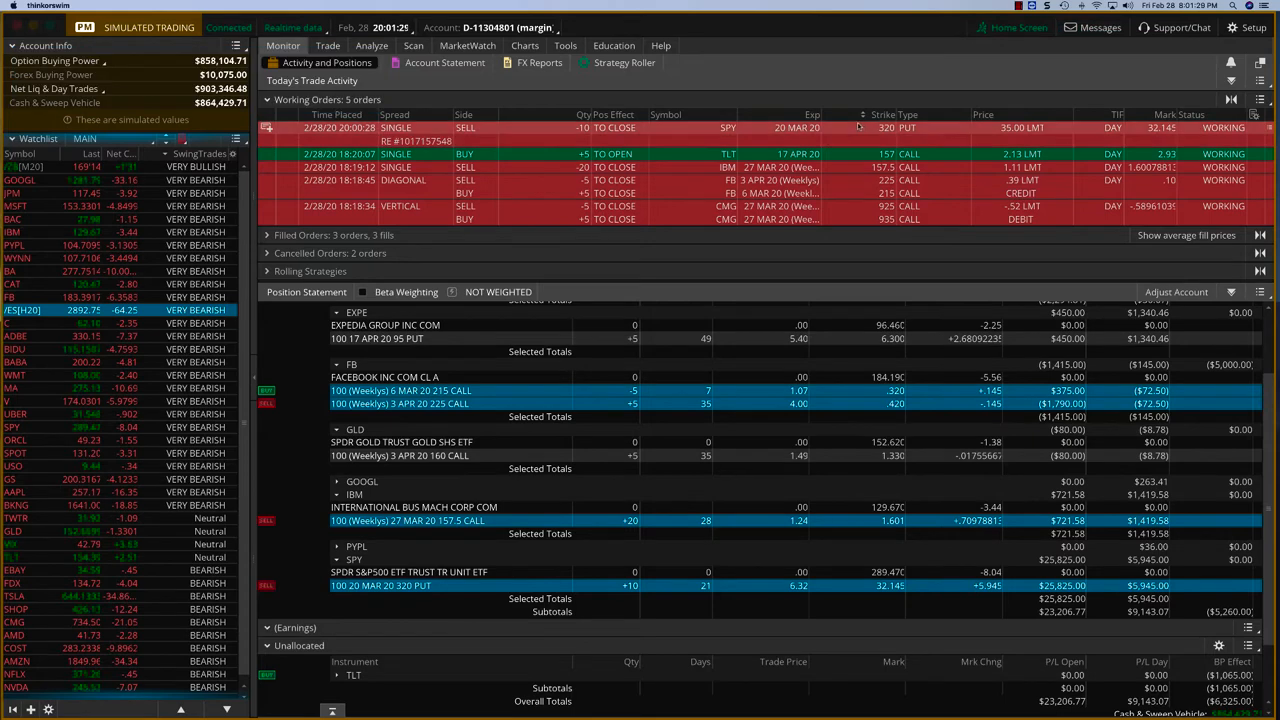
Cancel the working FB diagonal call order and return to Activity and Positions.
{"action": "right_click", "coordinate": [400, 128]}
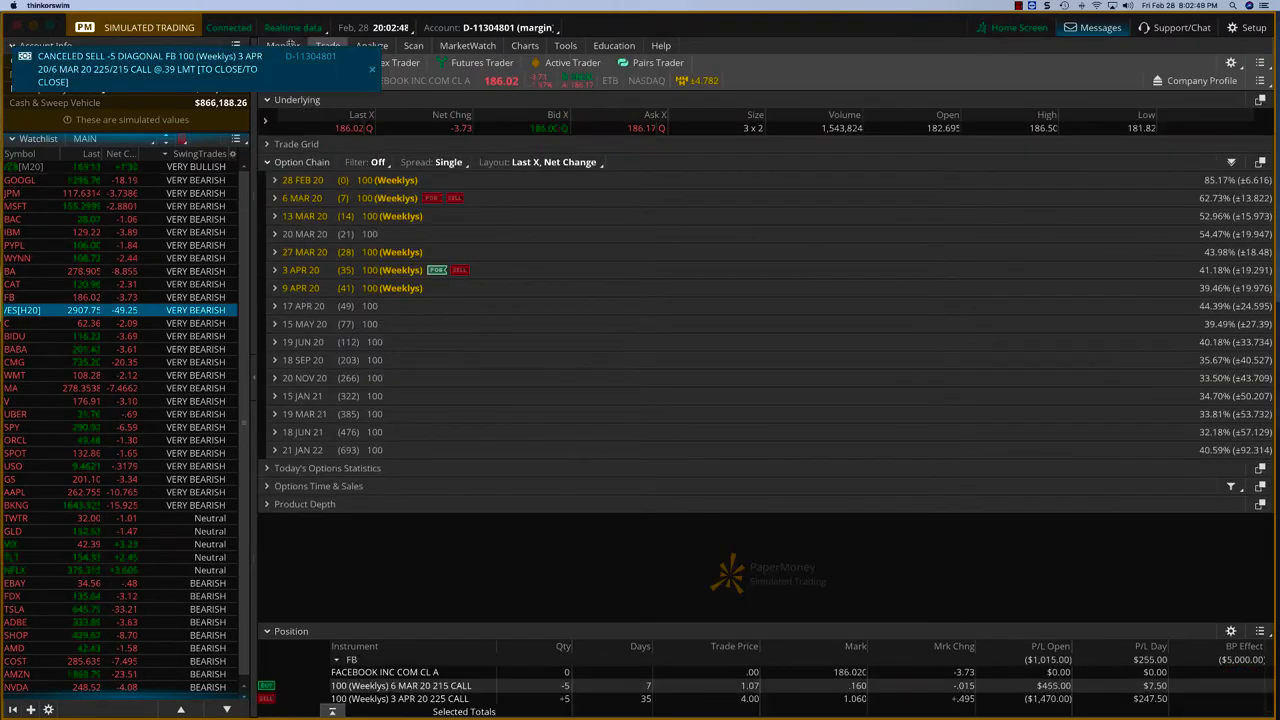
{"action": "left_click", "coordinate": [284, 44]}
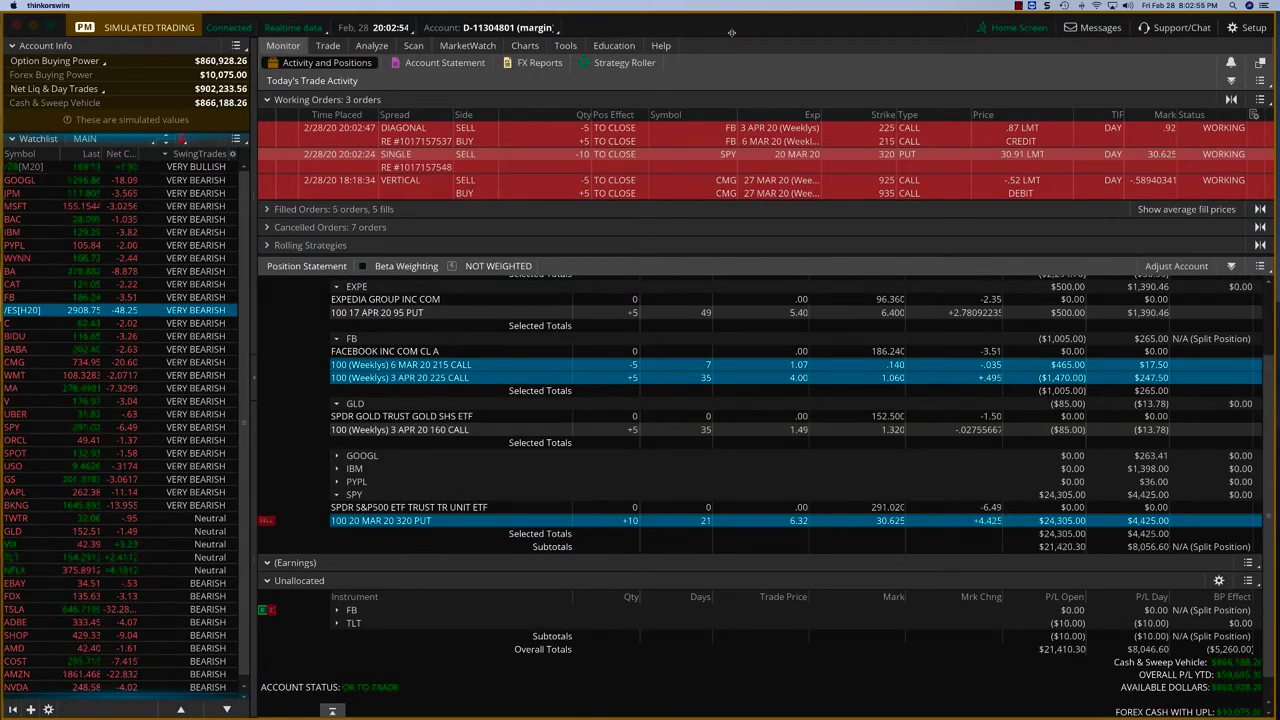
Cancel/replace the SPY 20 MAR 20 320 put sell order at a new limit price.
{"action": "right_click", "coordinate": [400, 154]}
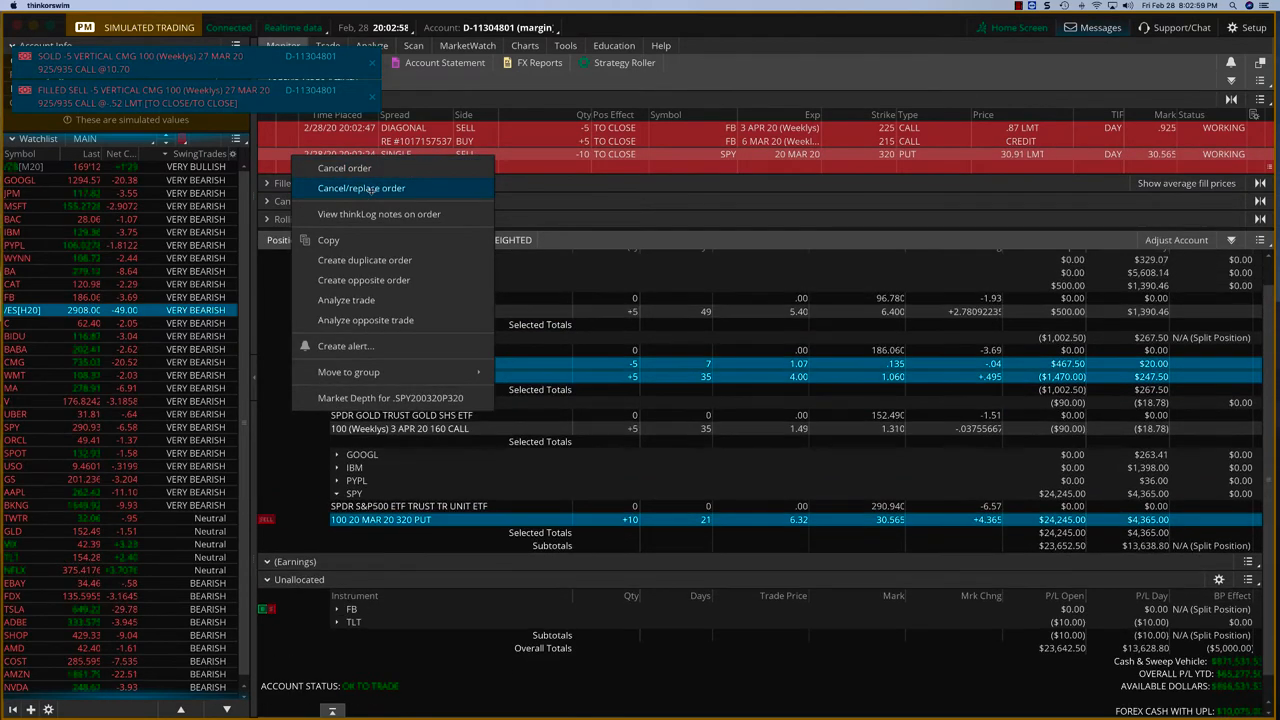
{"action": "left_click", "coordinate": [360, 188]}
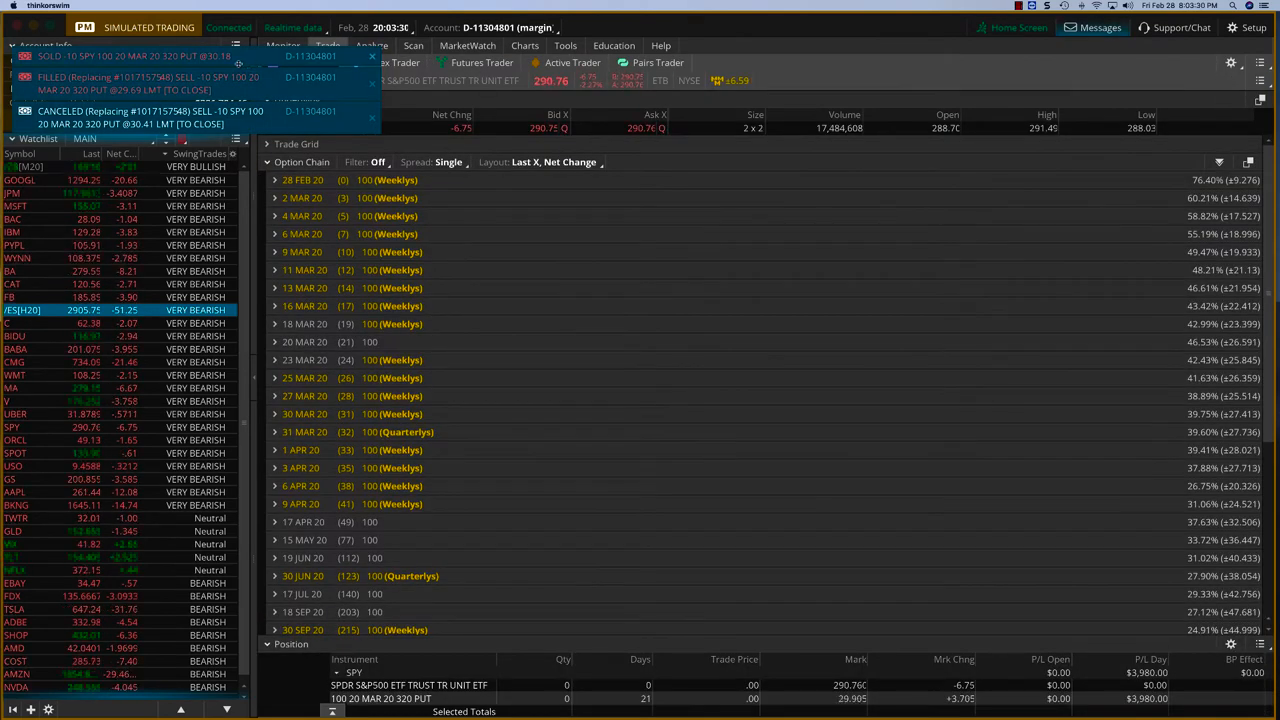
{"action": "left_click", "coordinate": [284, 44]}
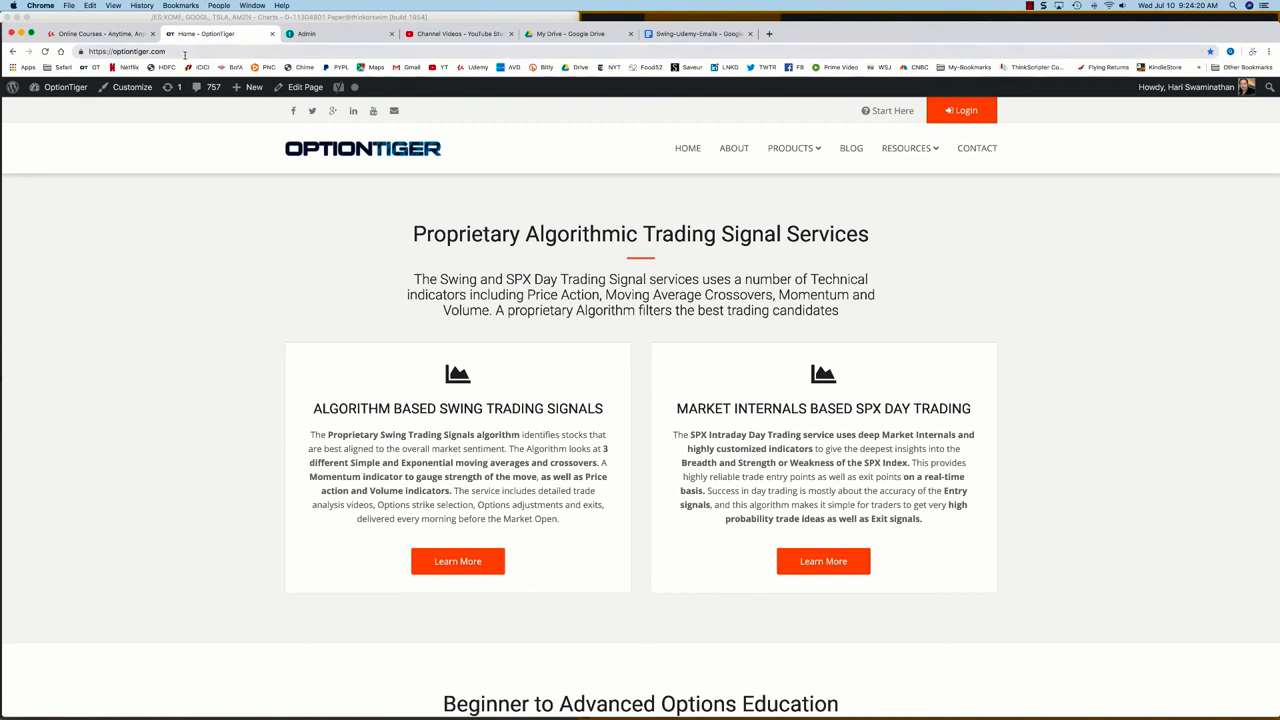
{"action": "mouse_move", "coordinate": [456, 464]}
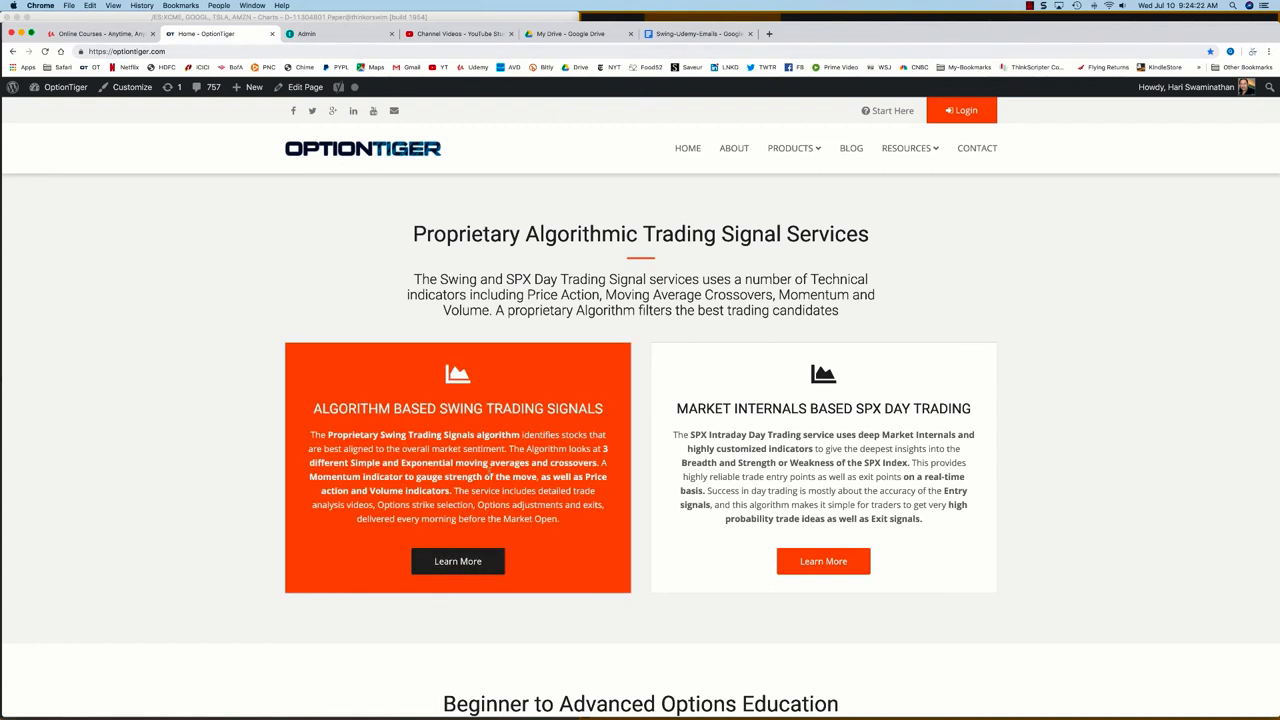
{"action": "mouse_move", "coordinate": [504, 426]}
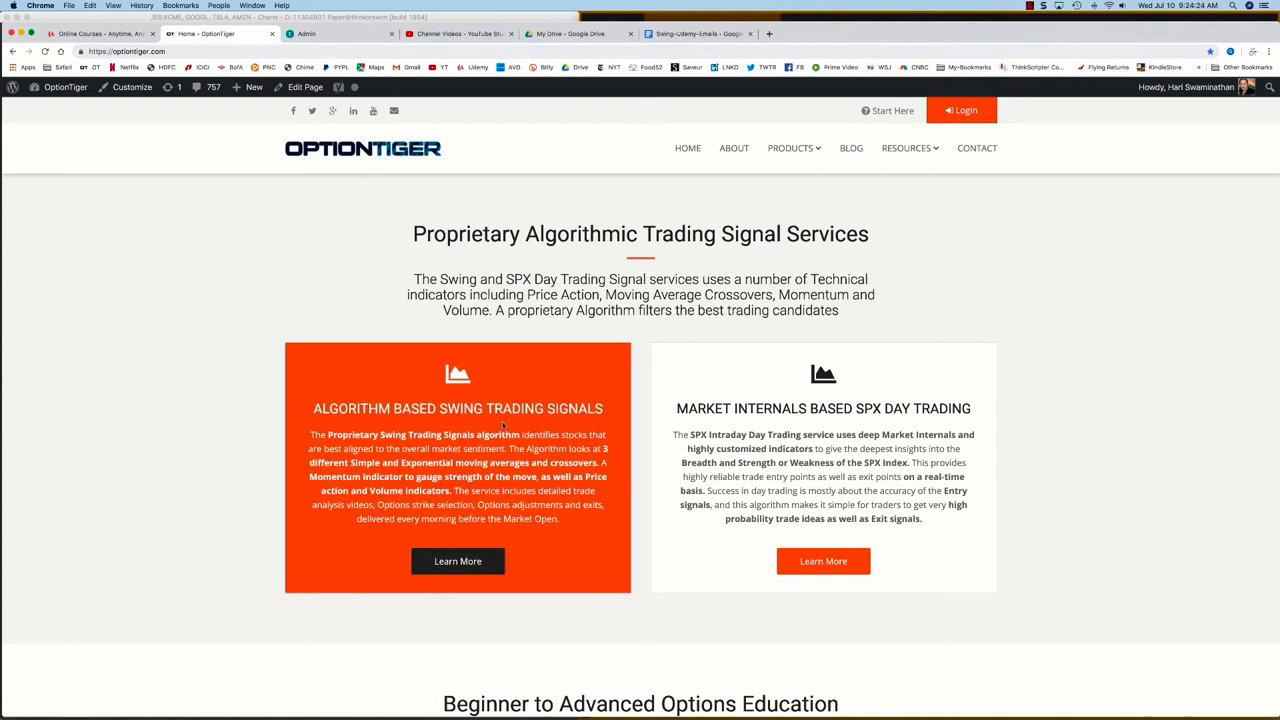
Show the Algorithm based Swing Trading Signals page with monthly and annual plans.
{"action": "left_click", "coordinate": [456, 560]}
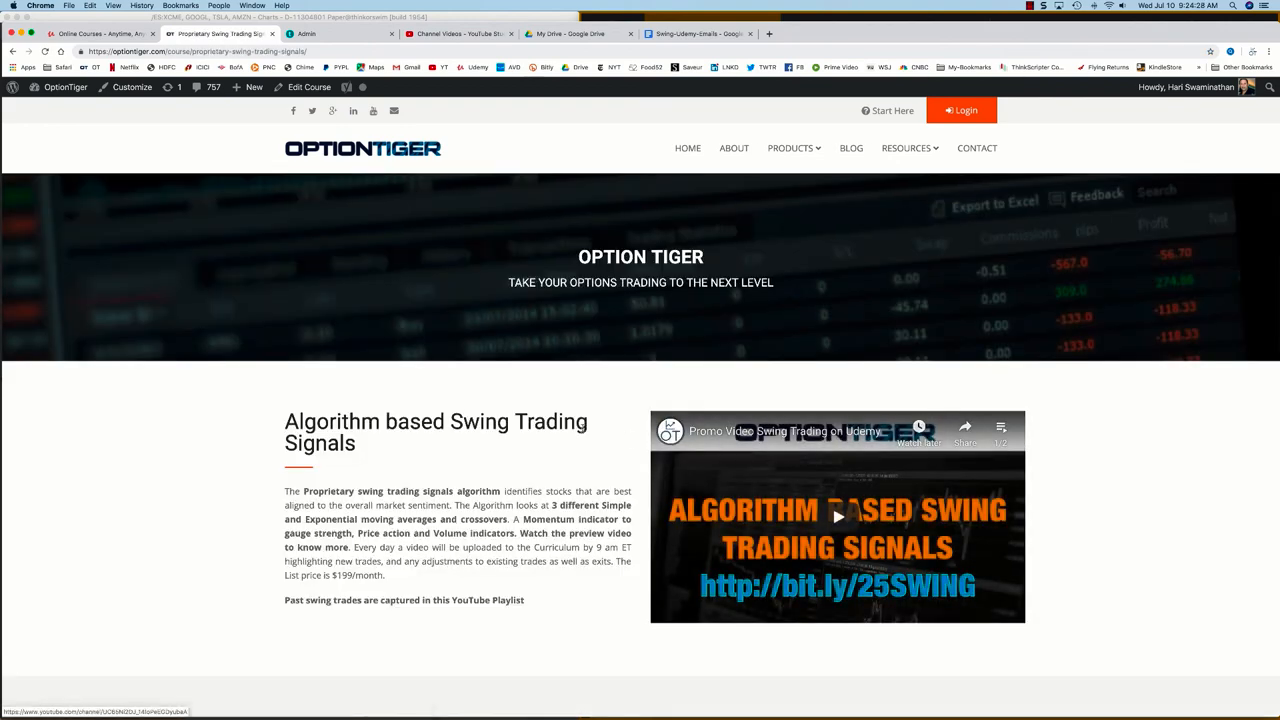
{"action": "scroll", "scroll_direction": "down", "scroll_amount": 3}
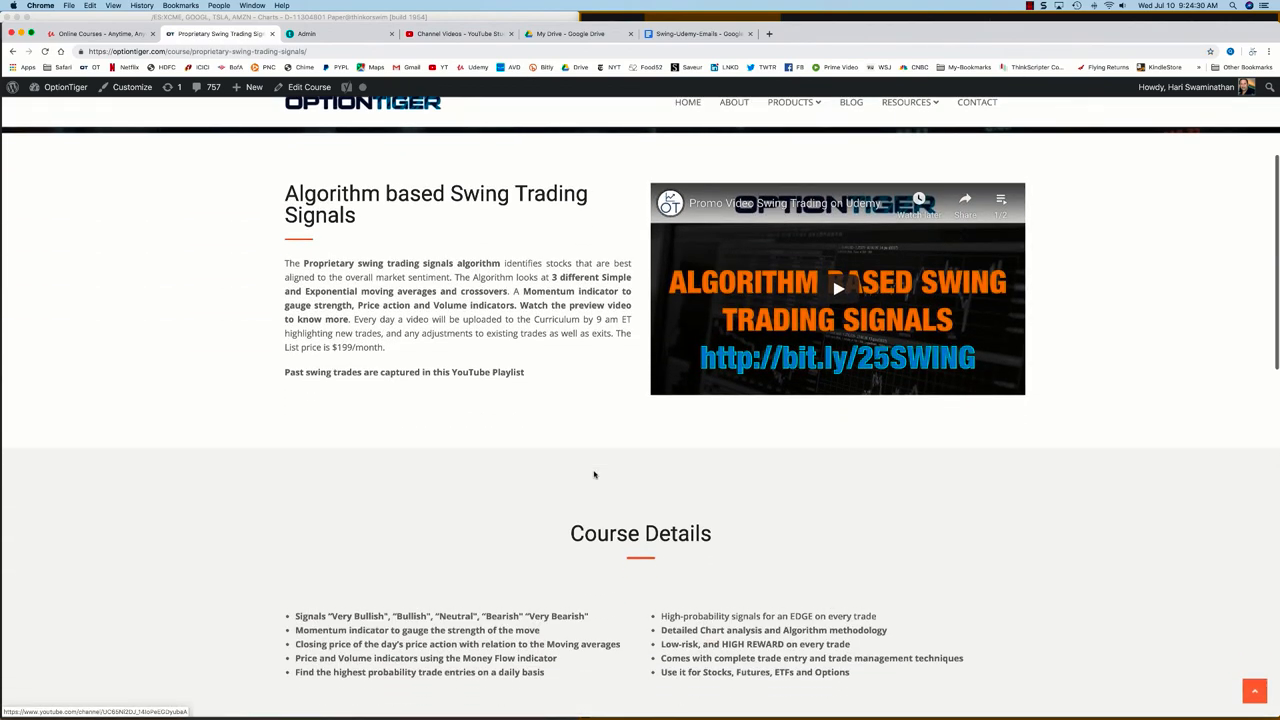
{"action": "scroll", "scroll_direction": "down", "scroll_amount": 3}
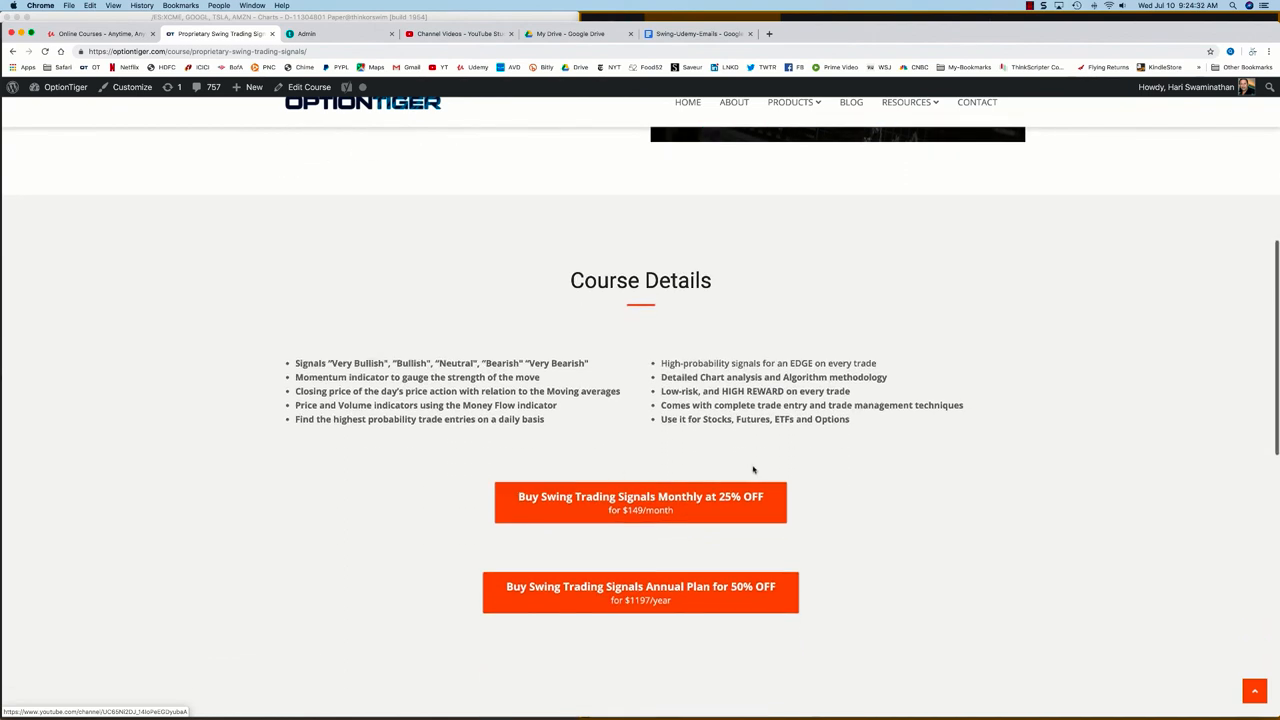
{"action": "mouse_move", "coordinate": [640, 504]}
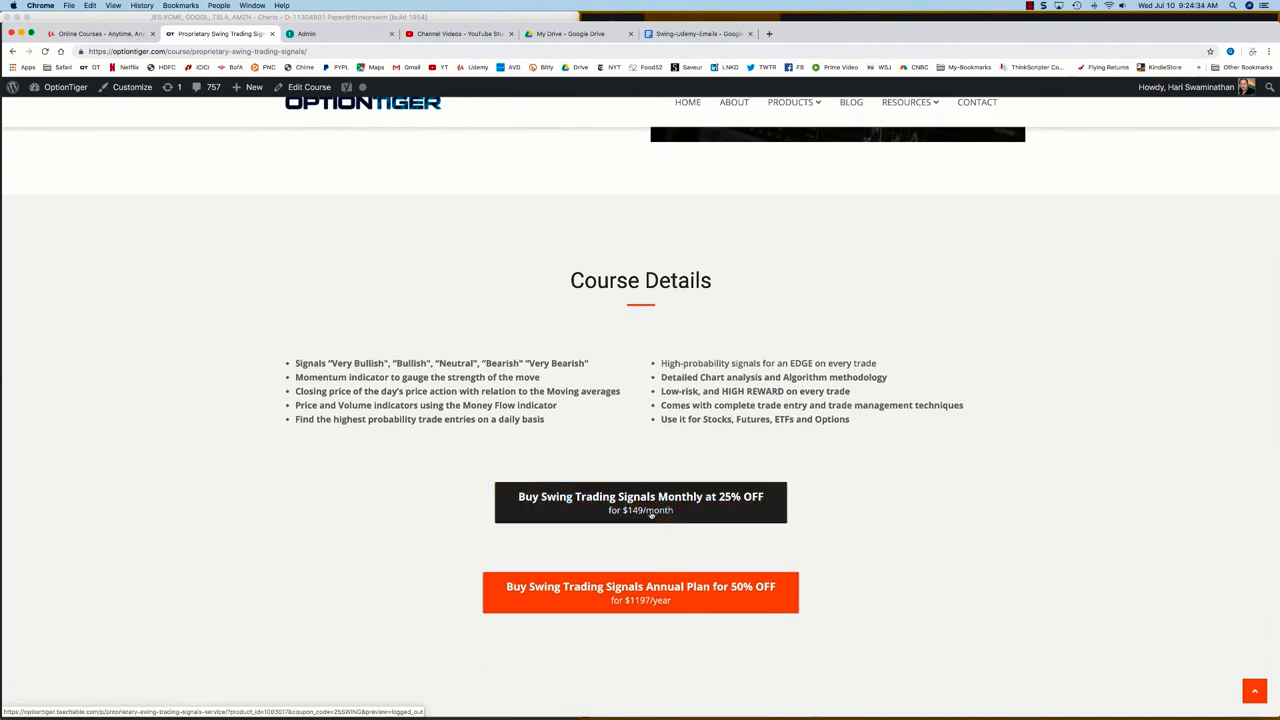
{"action": "mouse_move", "coordinate": [640, 592]}
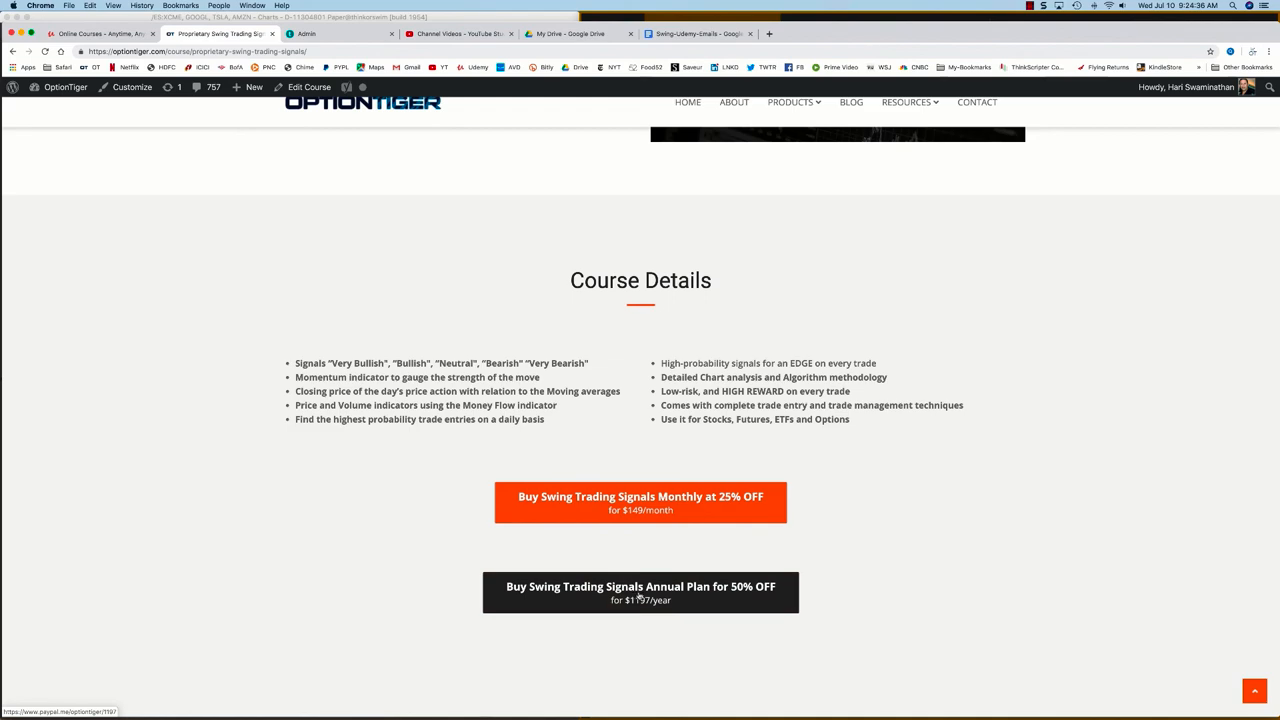
{"action": "scroll", "scroll_direction": "up", "scroll_amount": 3}
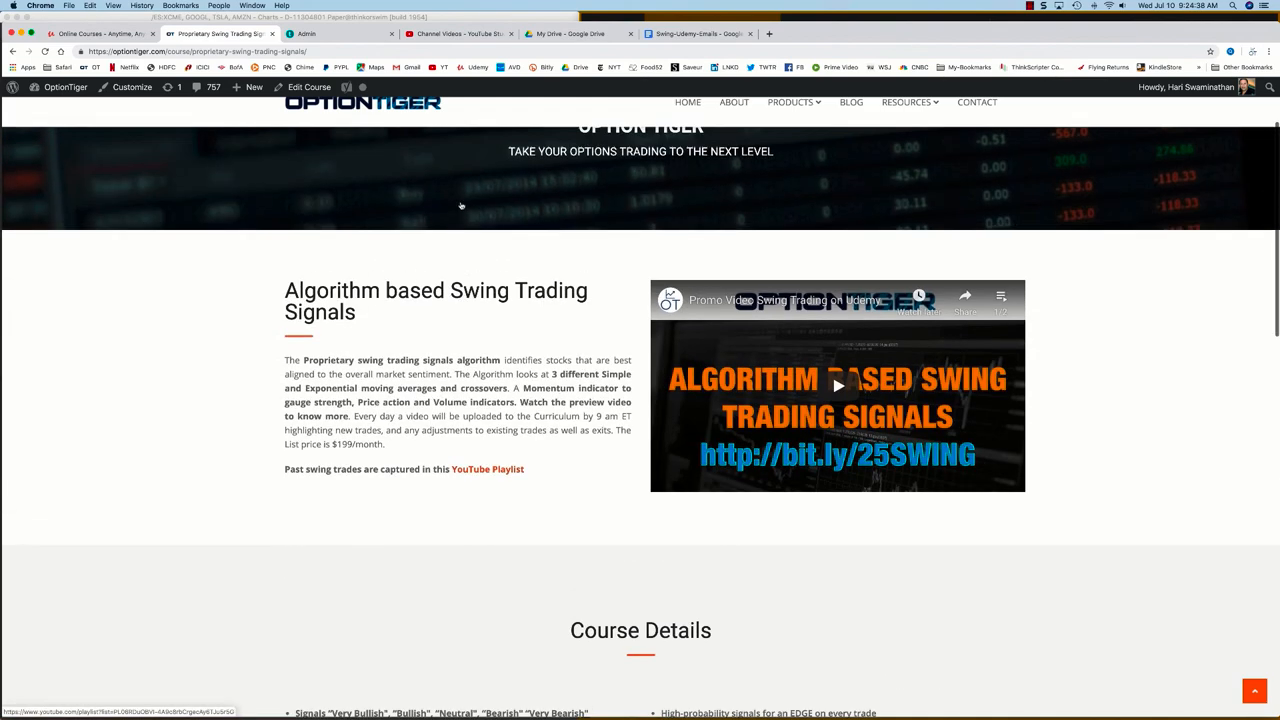